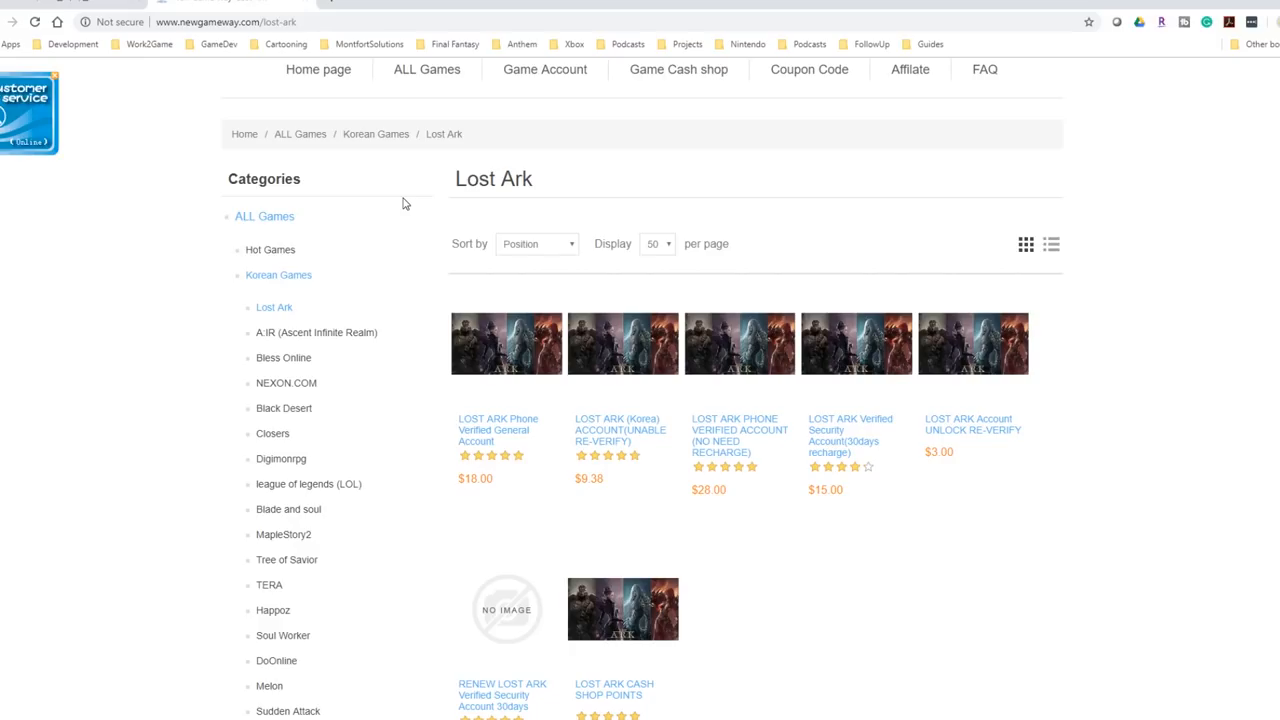
mouse_move(765, 443)
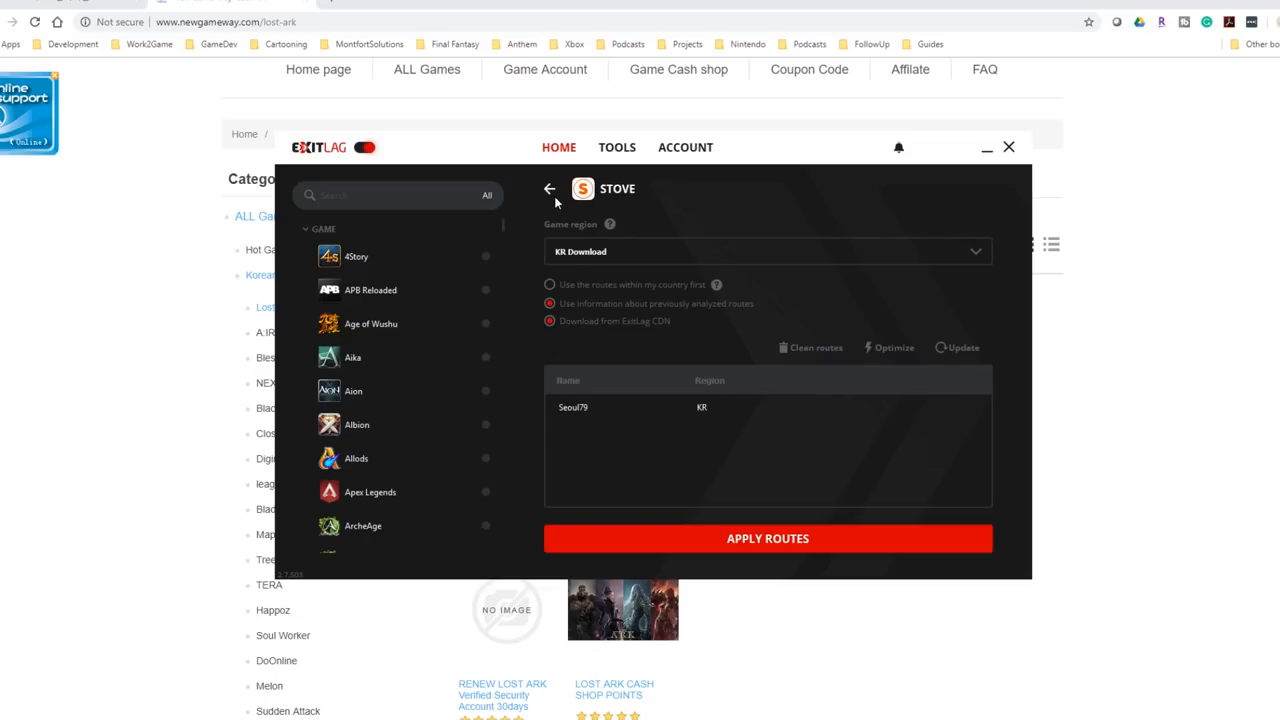
Go back to recent games and open Lost Ark's KR Seoul01 routing settings.
click(550, 188)
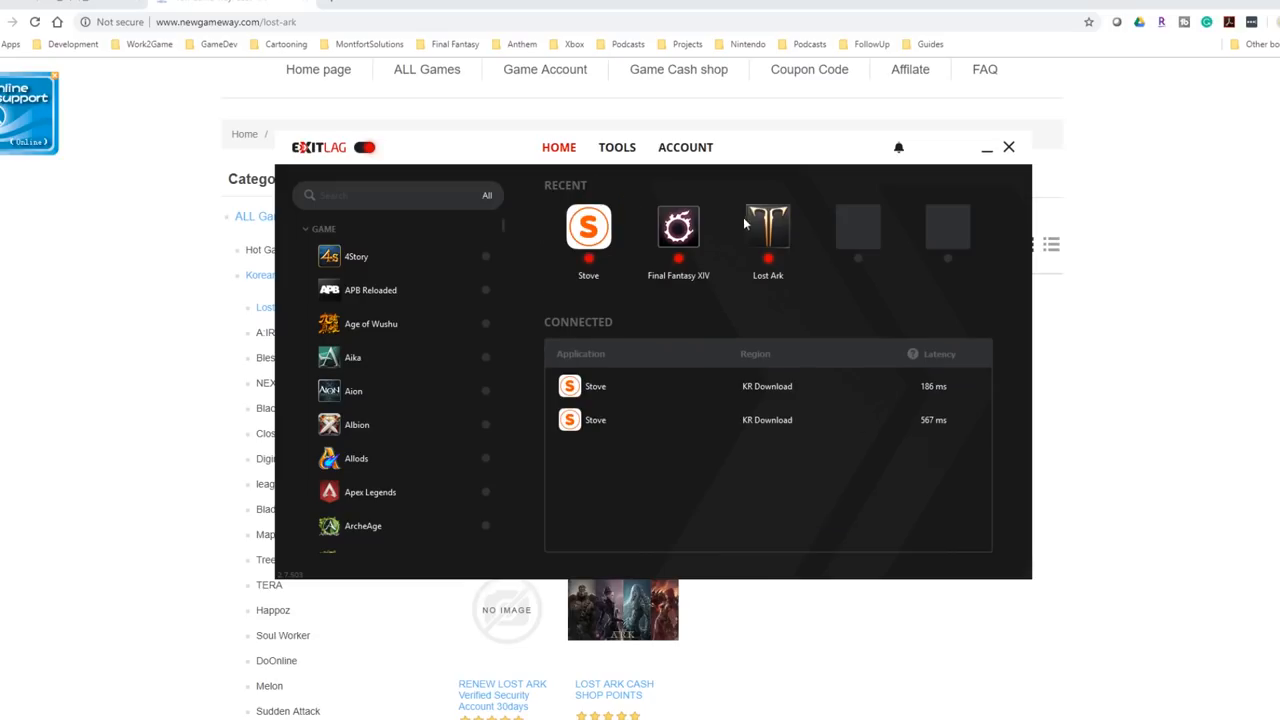
click(768, 227)
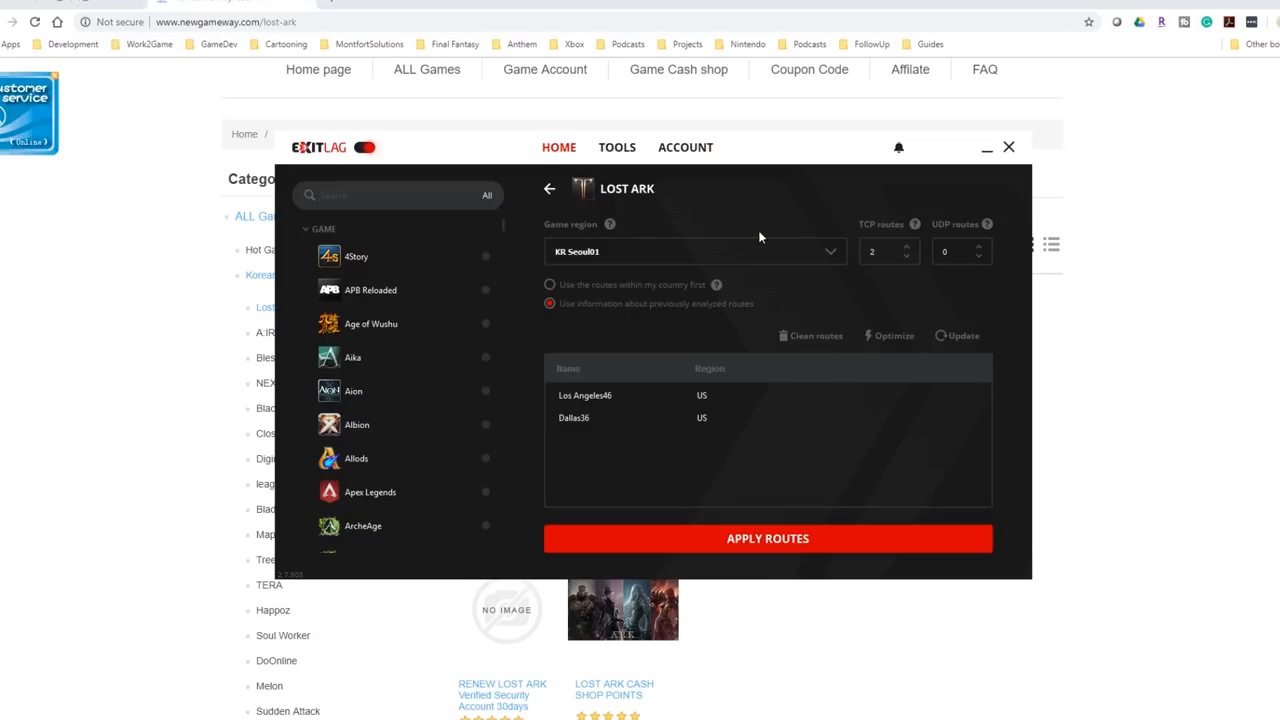
mouse_move(721, 237)
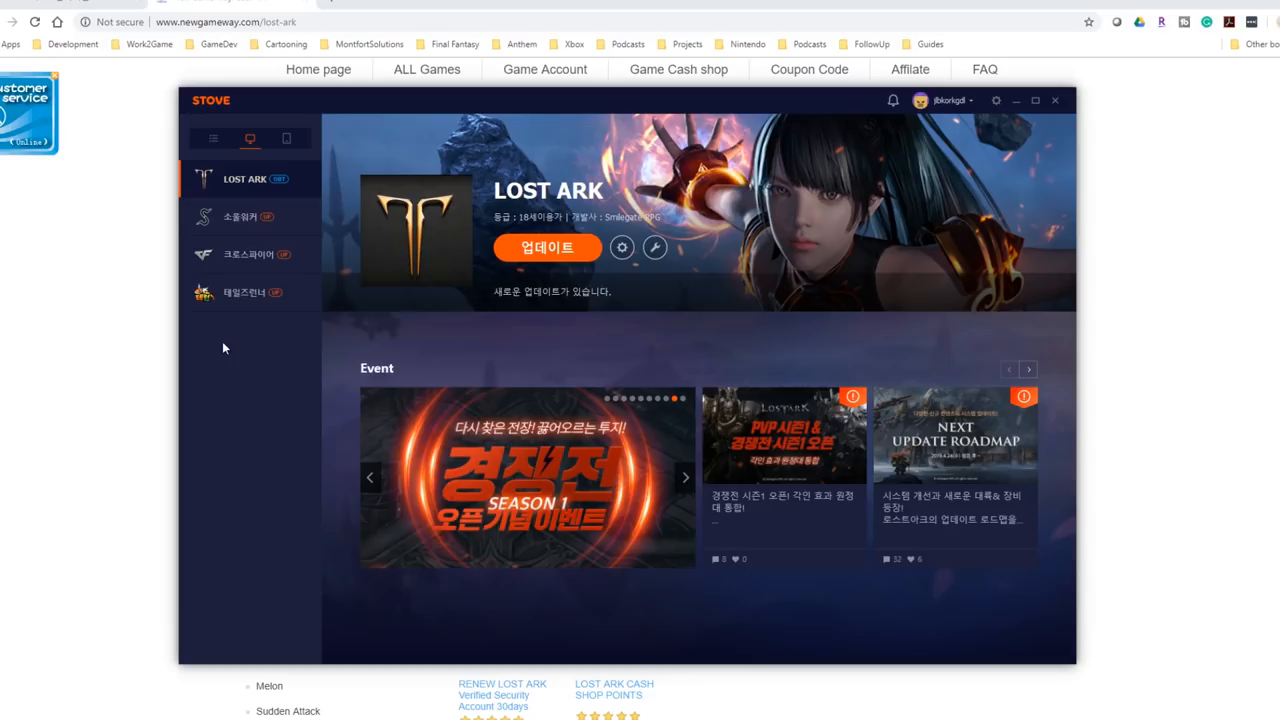
mouse_move(260, 400)
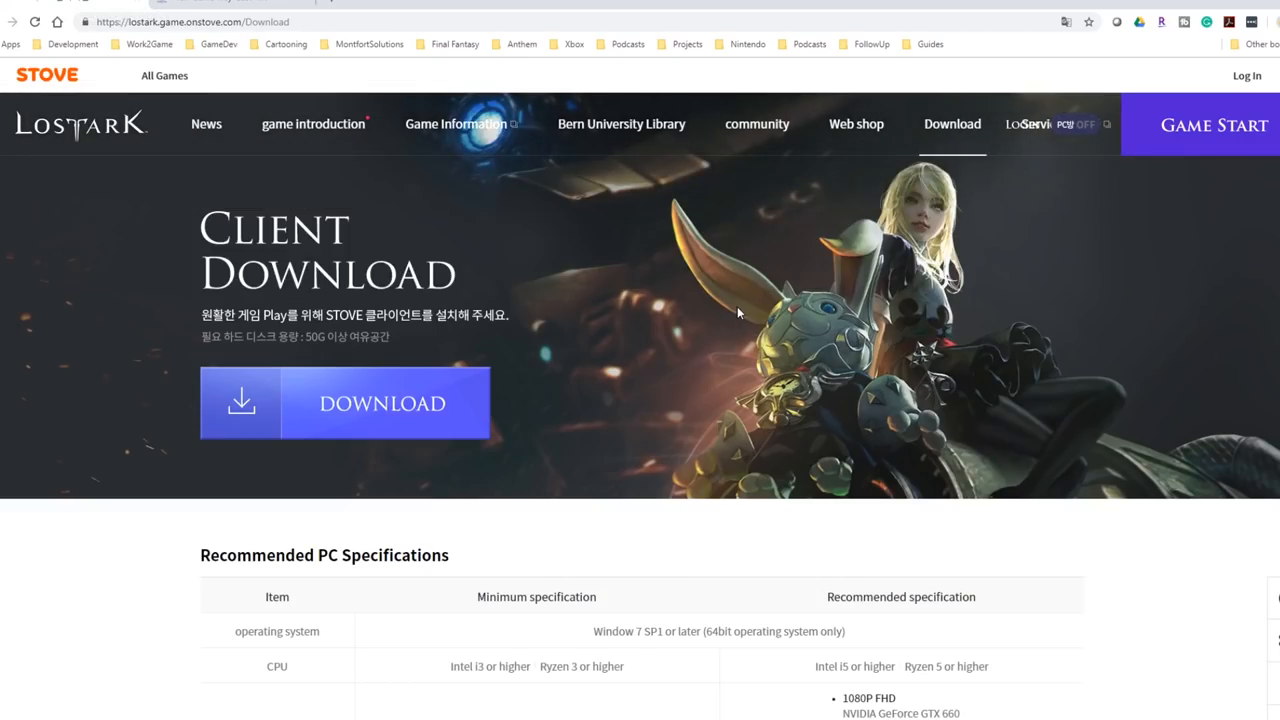
mouse_move(952, 136)
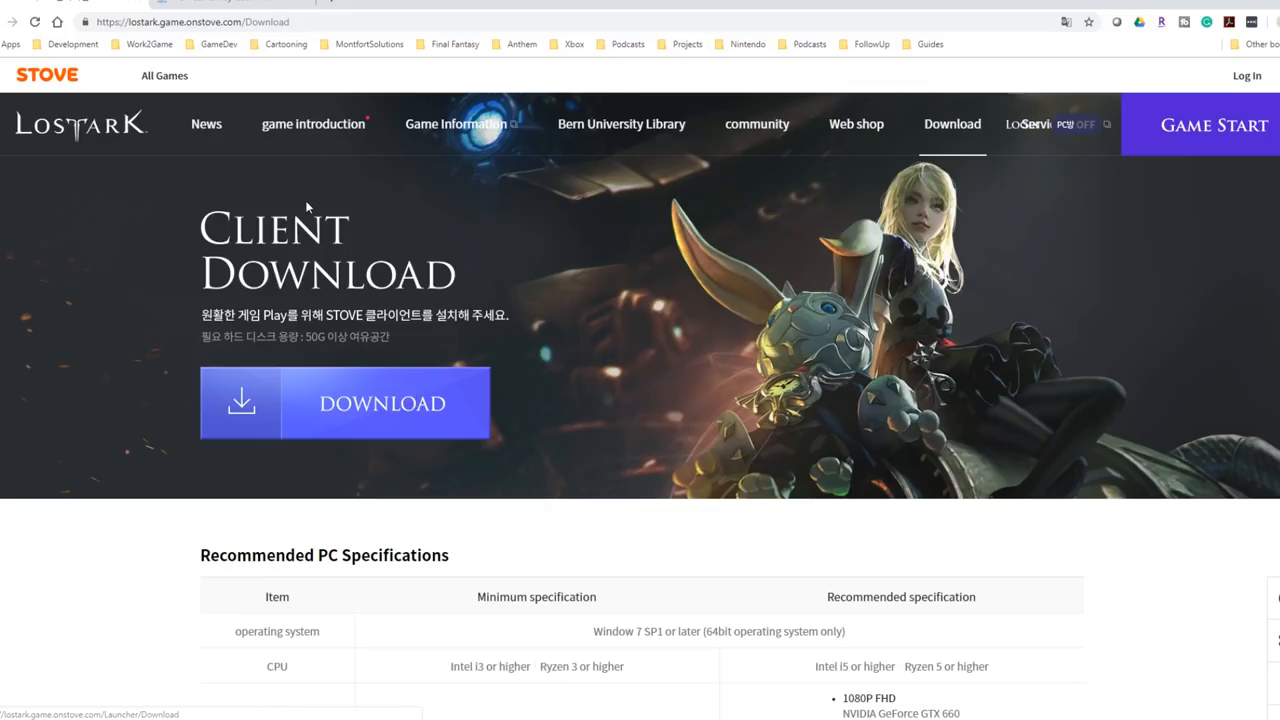
mouse_move(762, 22)
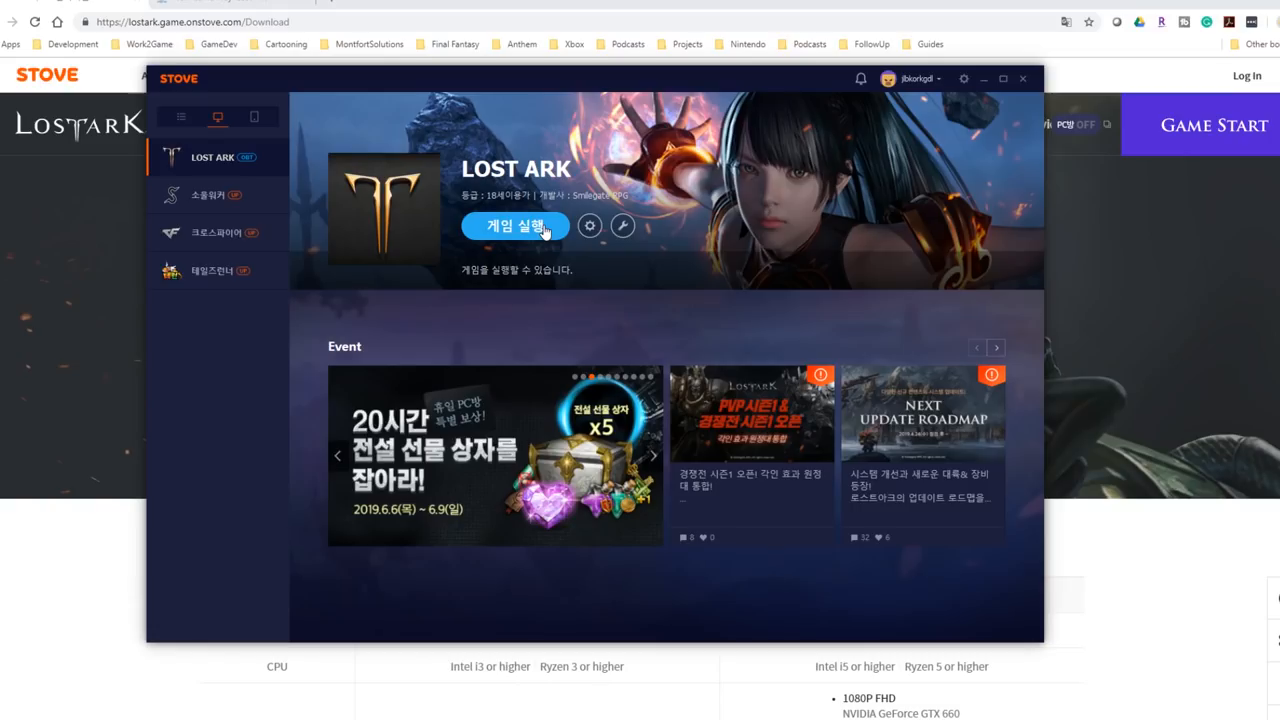
Launch LOST ARK with the 게임 실행 (Game Start) button.
click(516, 225)
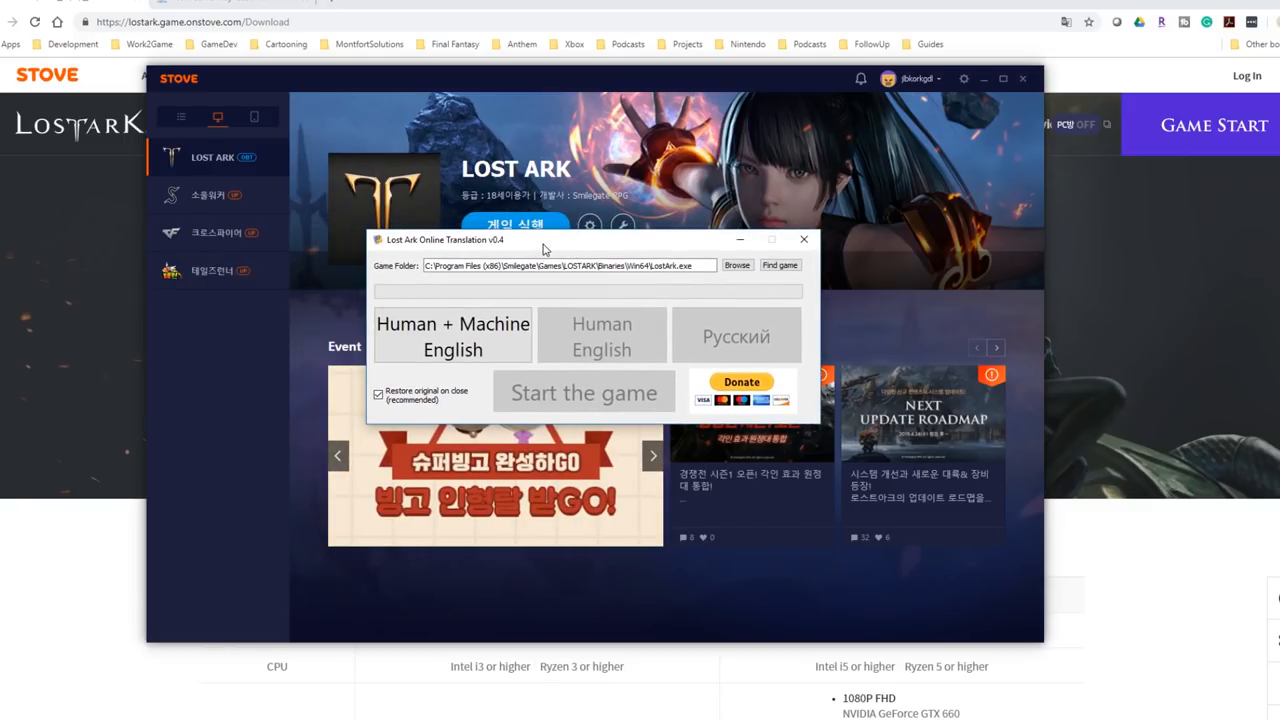
Apply the Human + Machine English patch and start the game after success.
drag(545, 239, 600, 251)
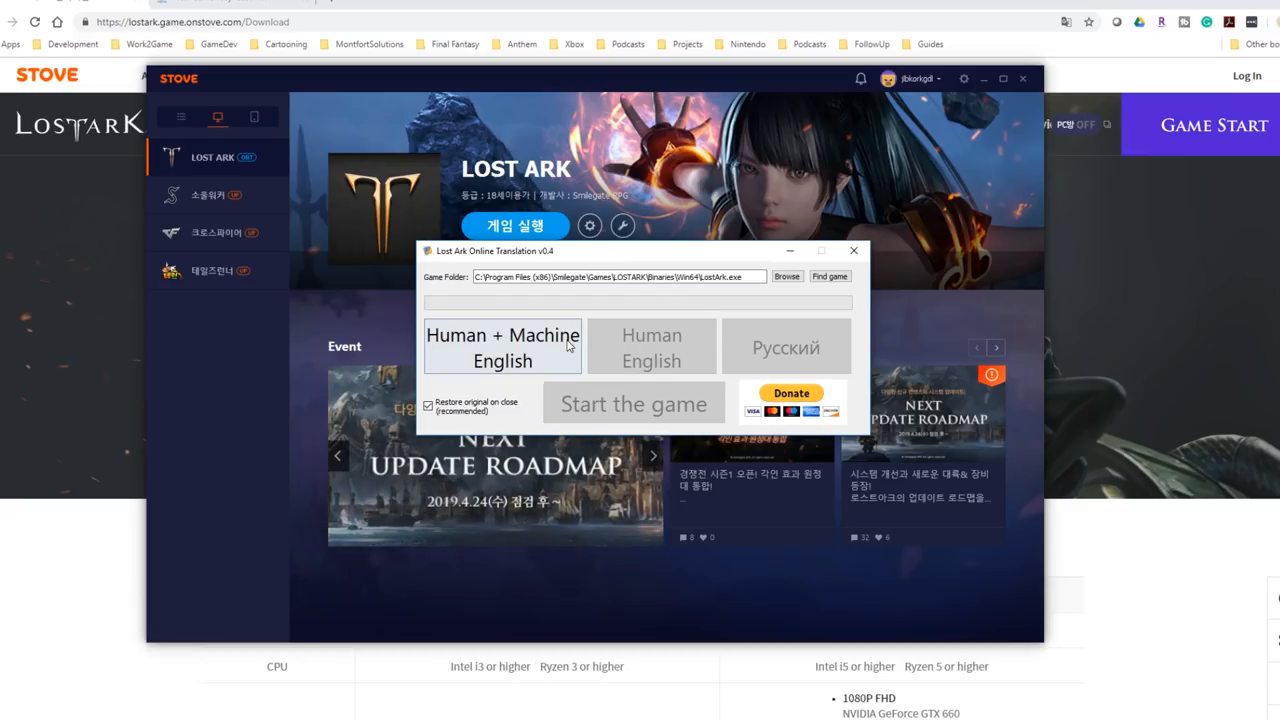
click(502, 348)
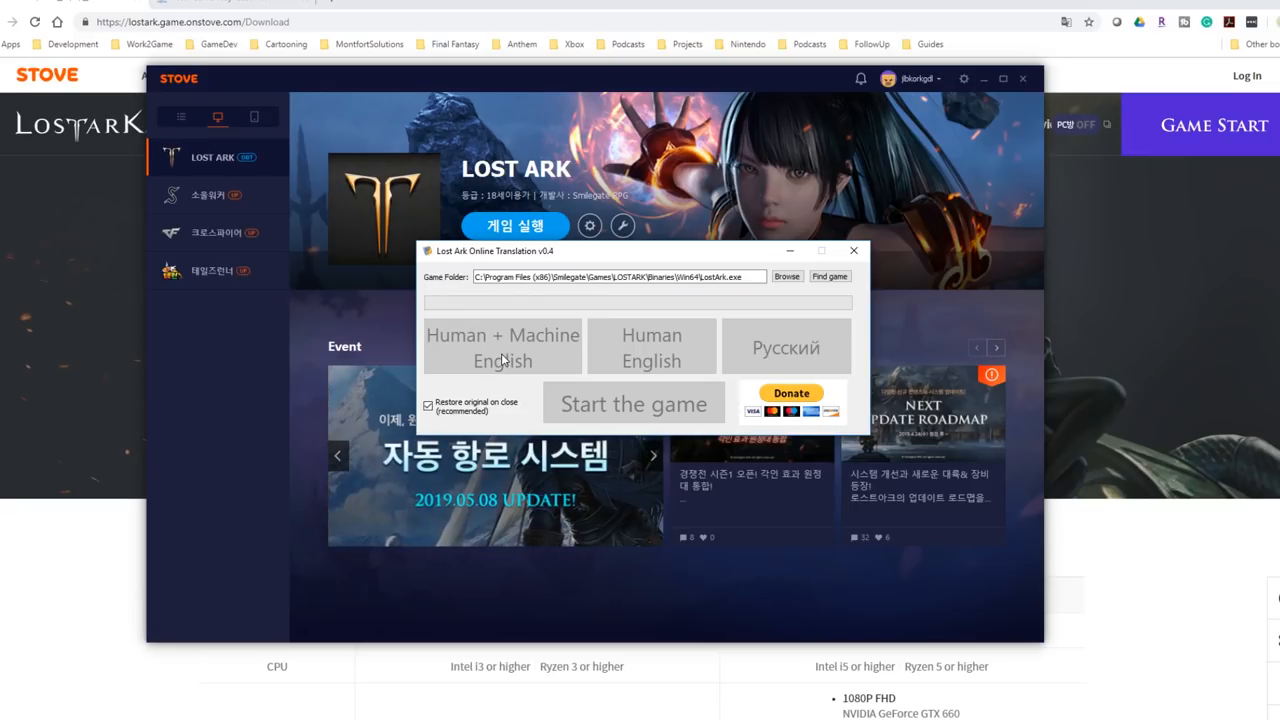
click(502, 348)
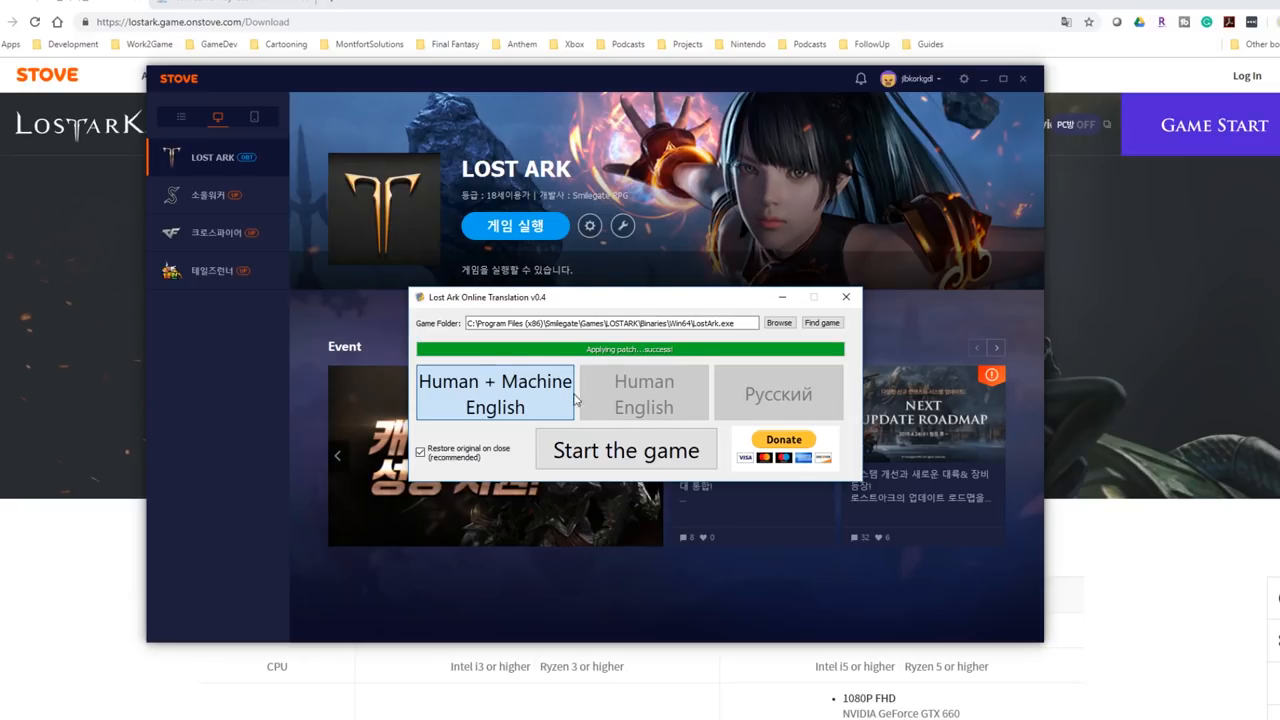
mouse_move(623, 454)
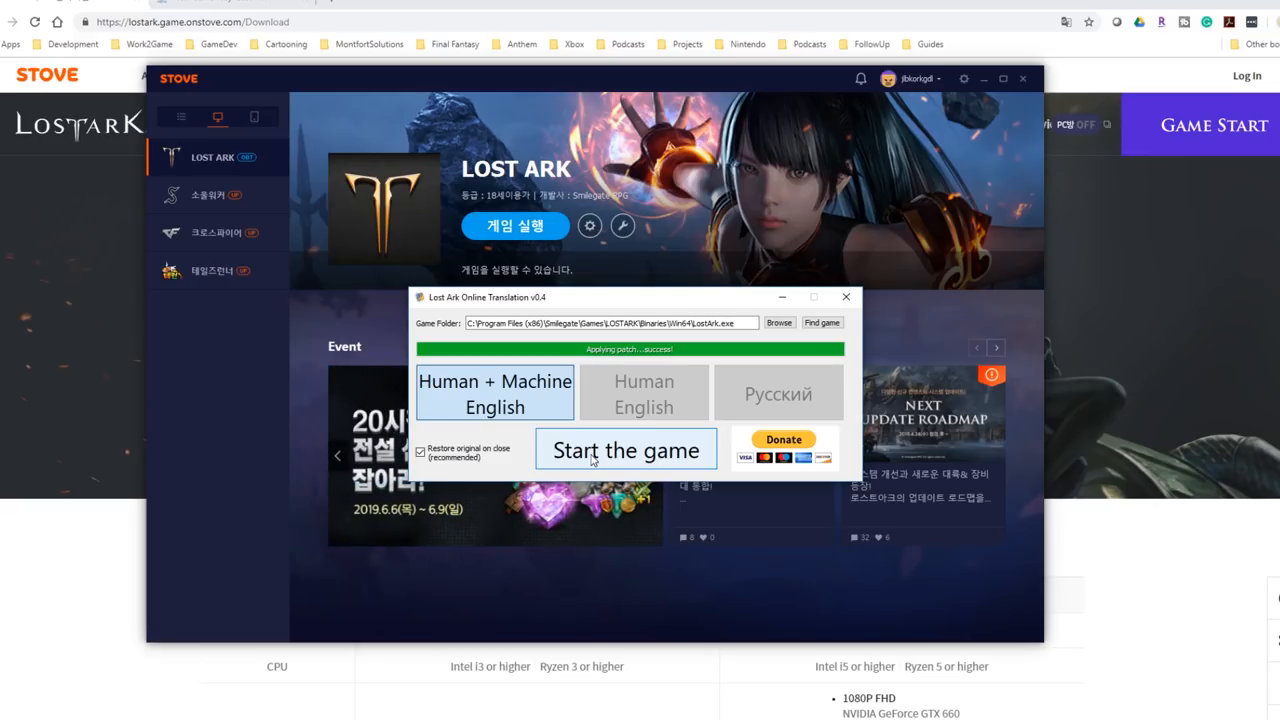
click(625, 449)
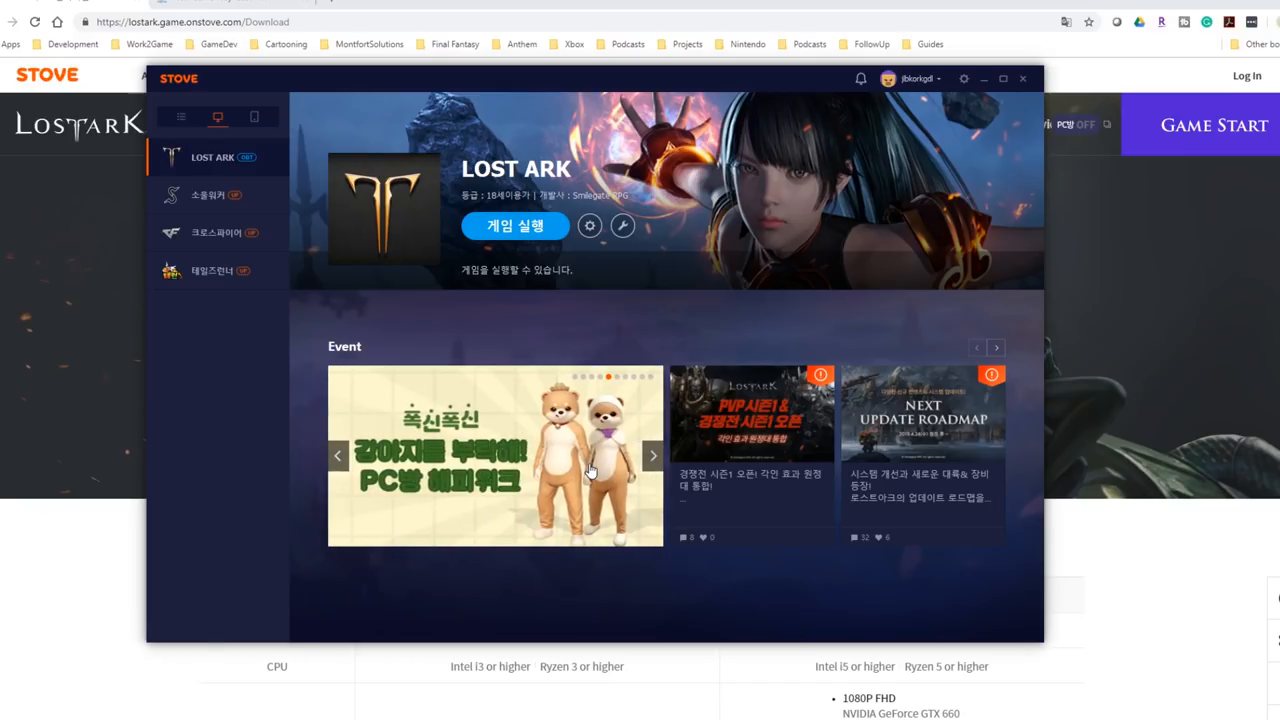
Select the first server and enter it to reach Brinz's character selection.
click(516, 225)
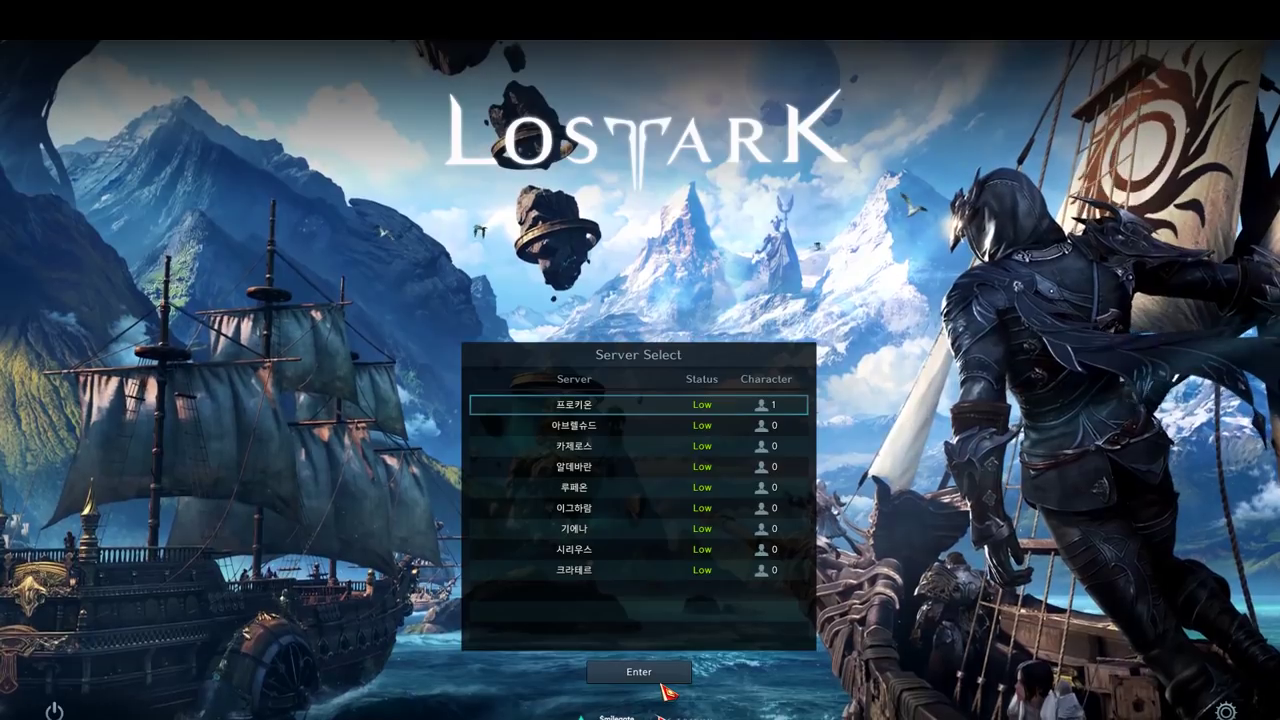
click(638, 672)
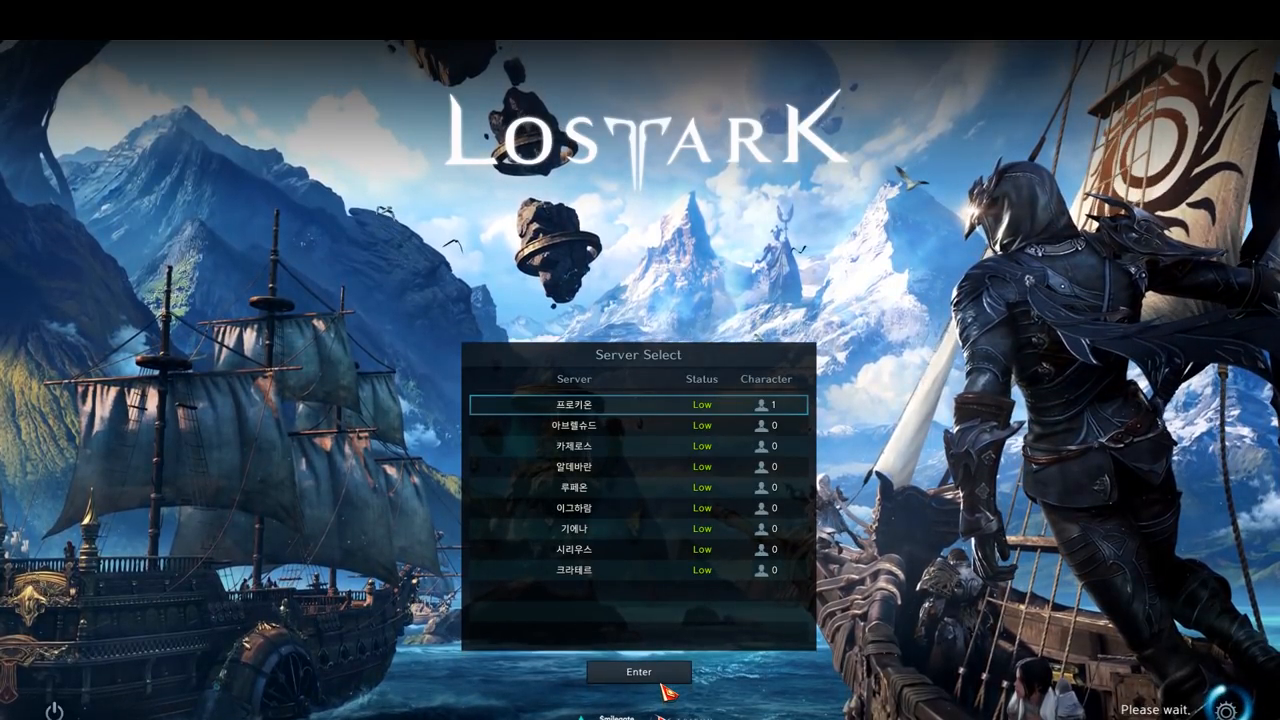
click(638, 672)
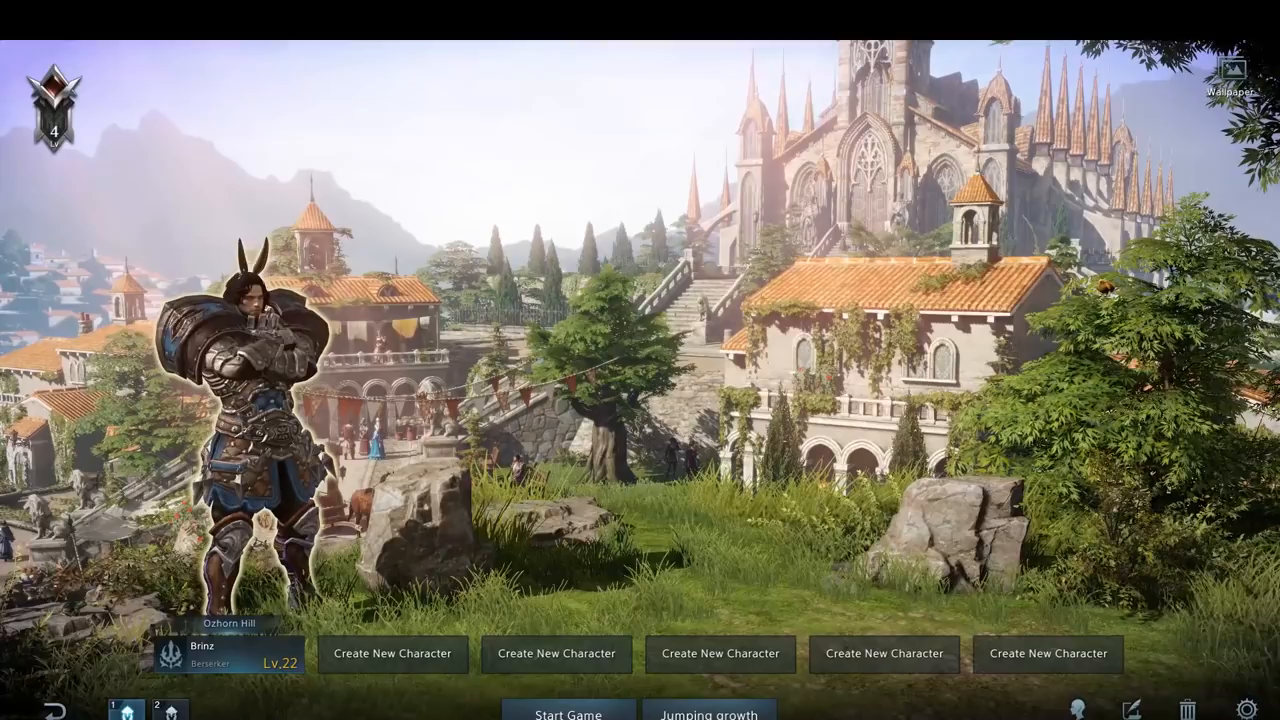
Start with the level 22 Berserker Brinz and walk through the castle ruins.
click(568, 712)
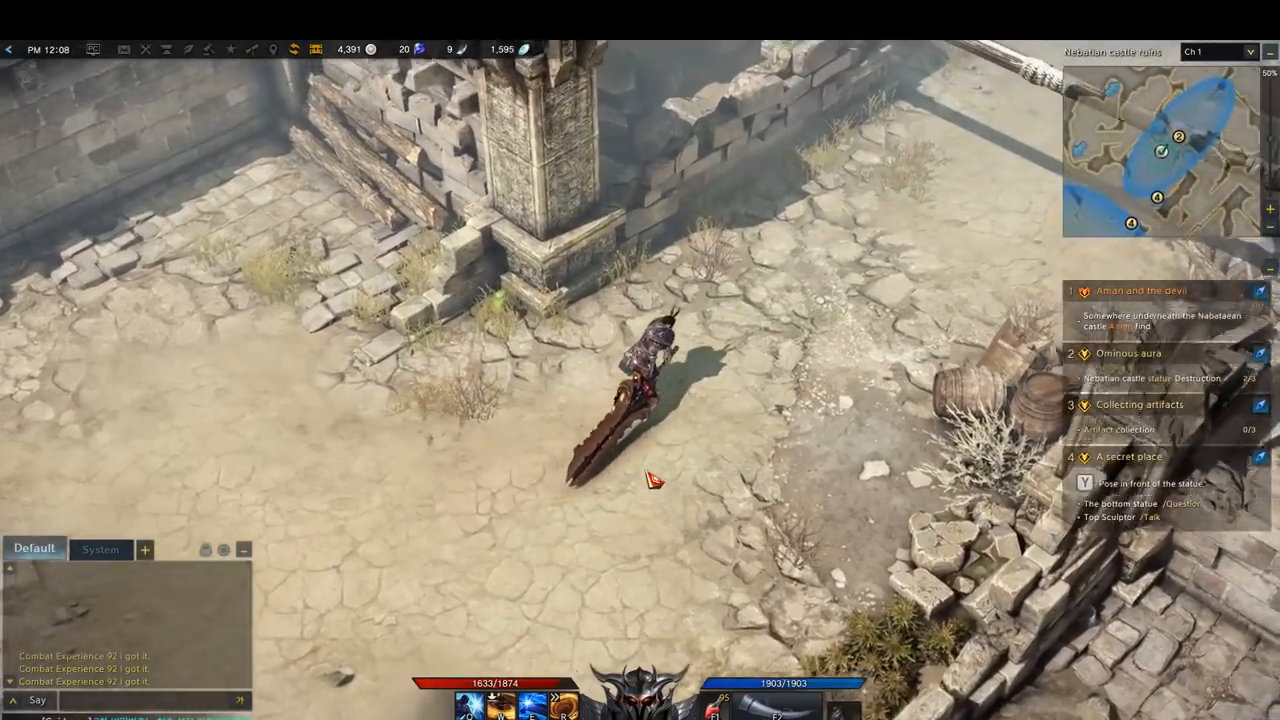
click(659, 476)
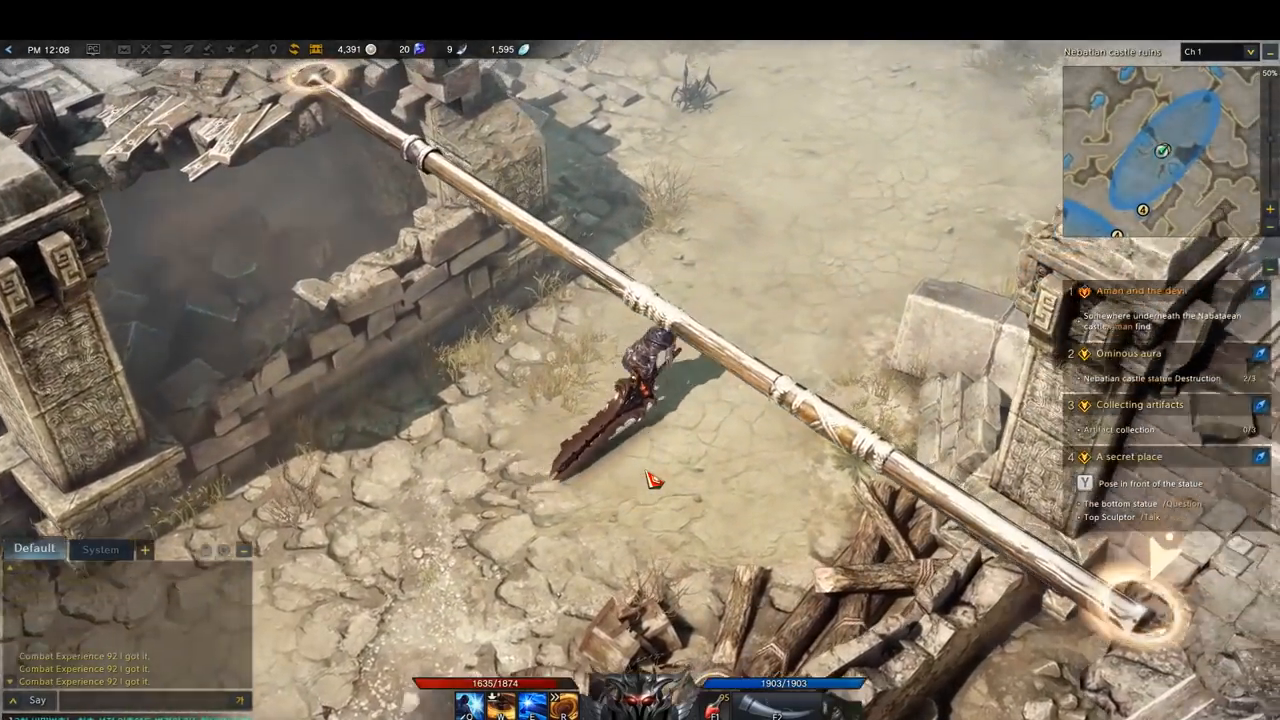